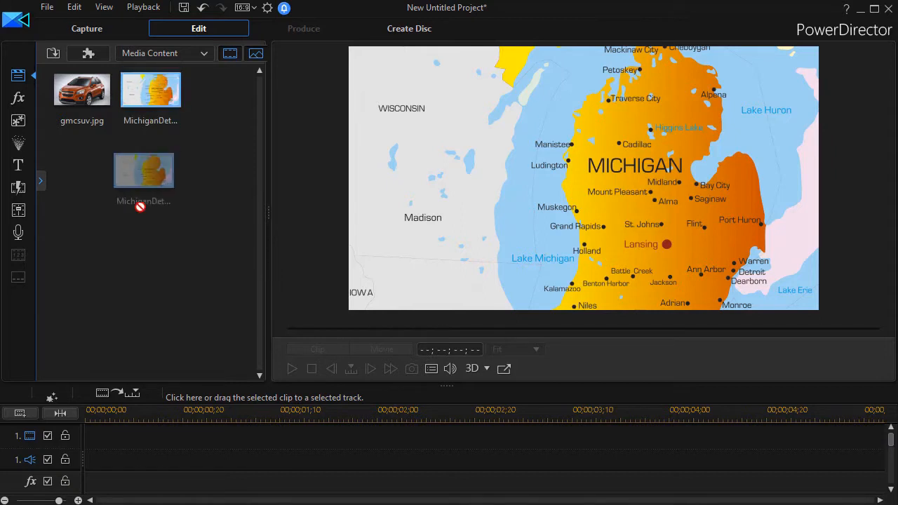
- Drag the MichiganDetailedMap image onto video track 1 of the timeline
drag(144, 170, 448, 436)
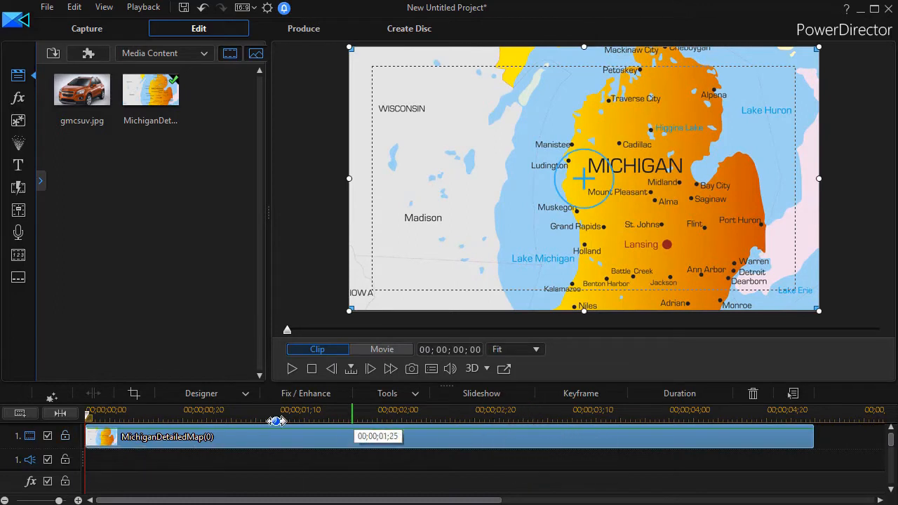
mouse_move(431, 444)
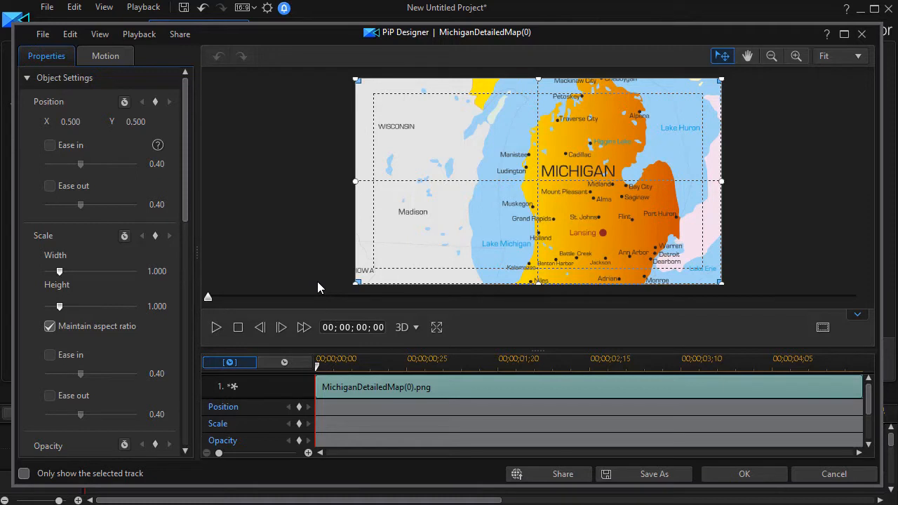
mouse_move(234, 414)
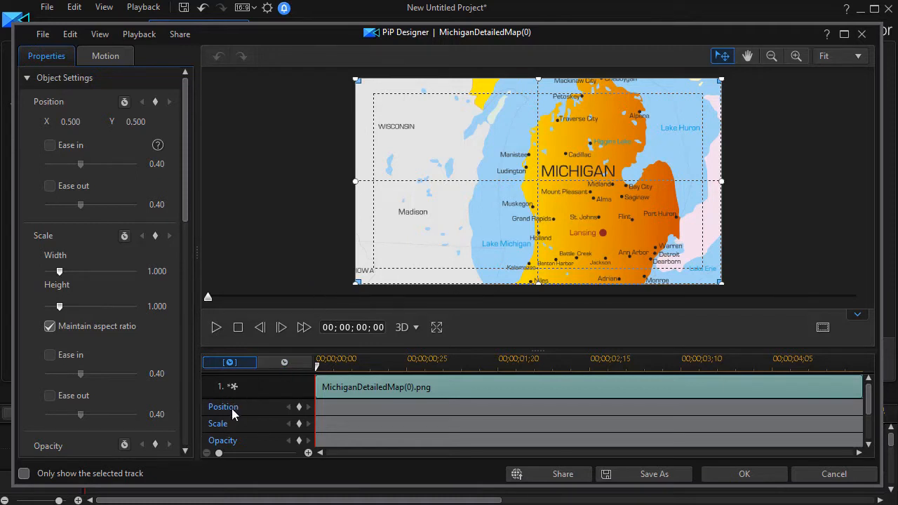
mouse_move(235, 451)
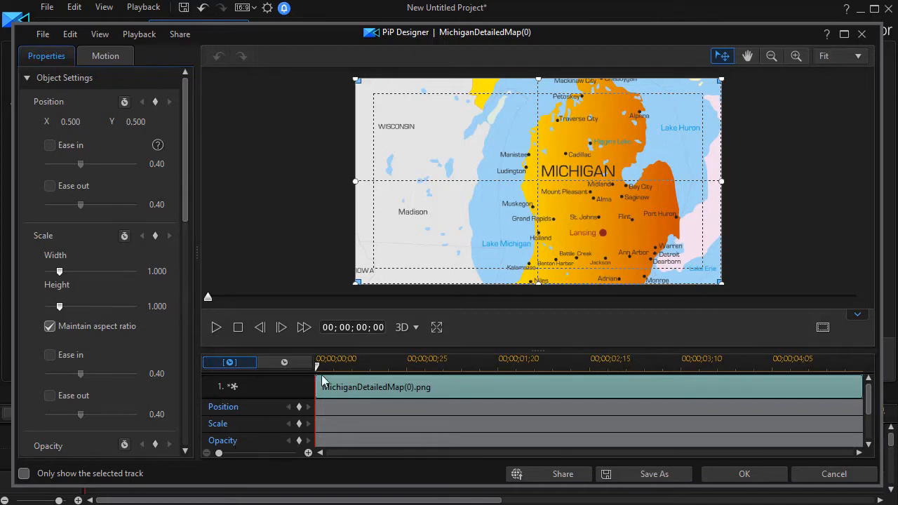
mouse_move(321, 390)
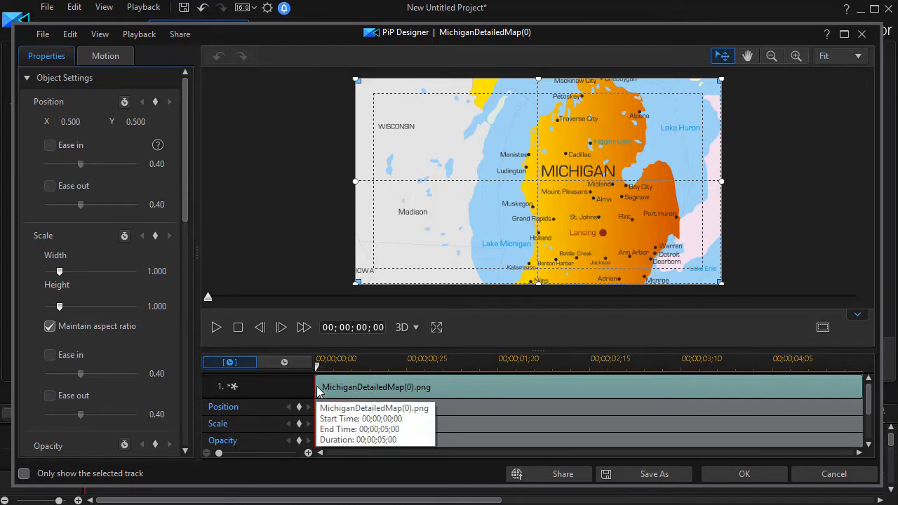
mouse_move(324, 416)
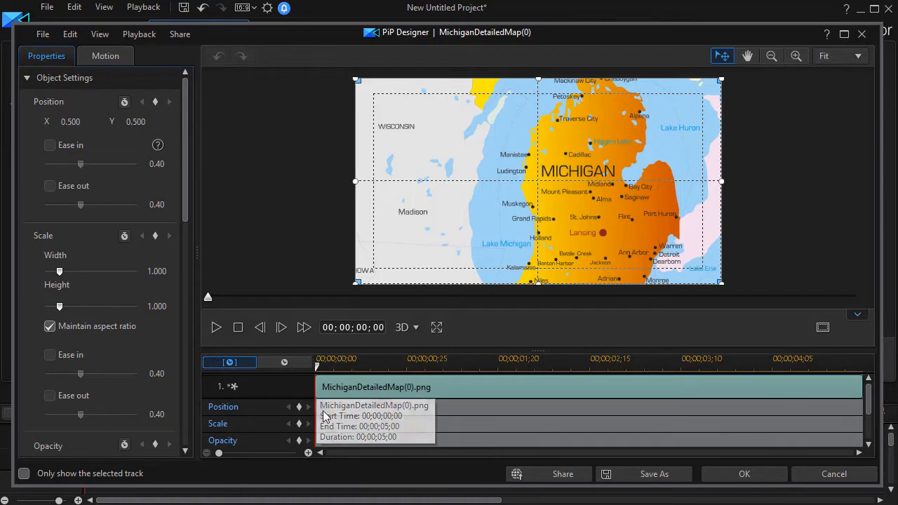
mouse_move(300, 407)
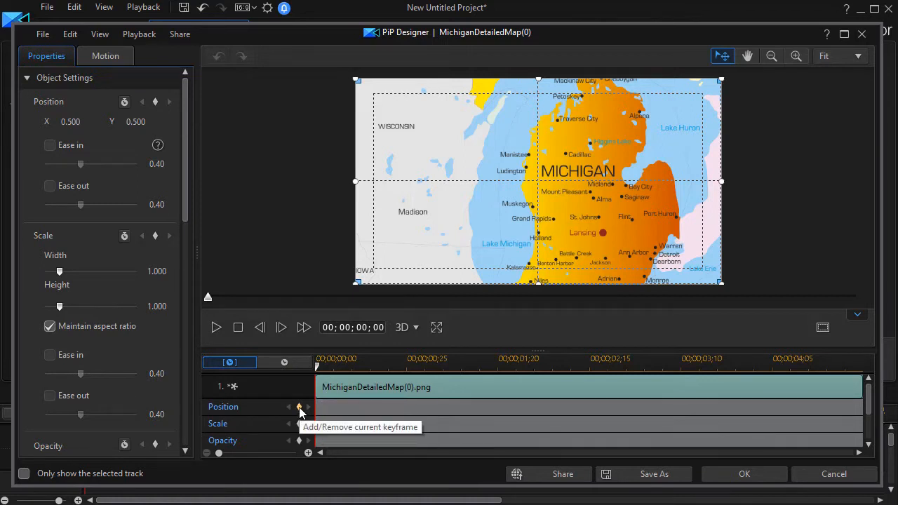
- Add the map clip's opening Position and Scale keyframe at 00;00;00;00 in PiP Designer
click(299, 407)
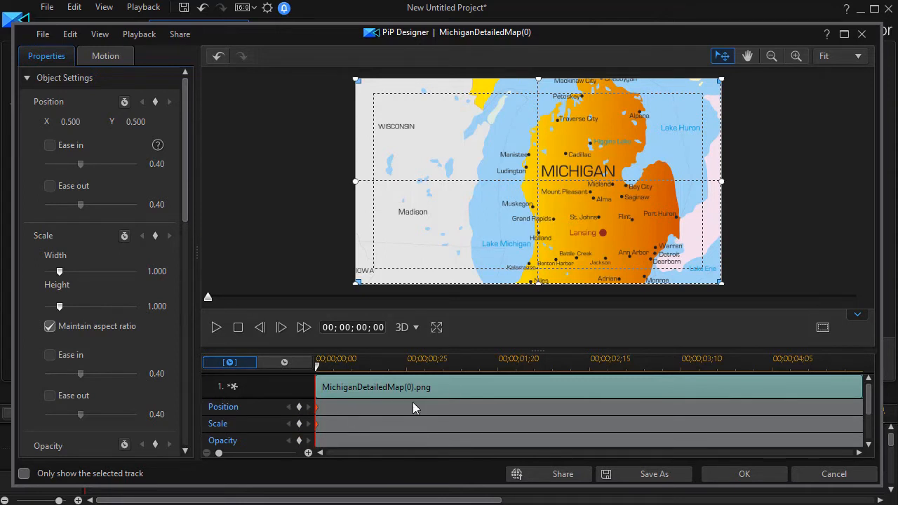
mouse_move(443, 389)
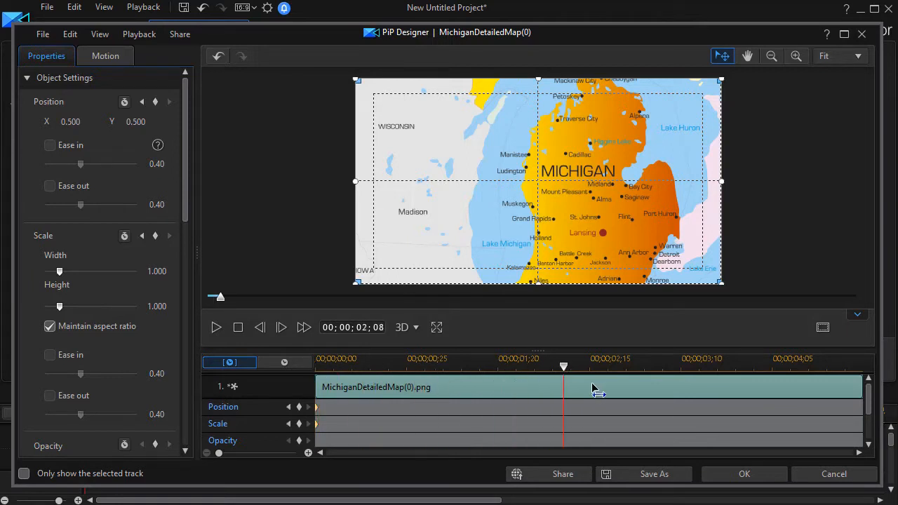
- Add a second map keyframe at 00;00;03;00 and preview the animation from the start
drag(563, 366, 644, 366)
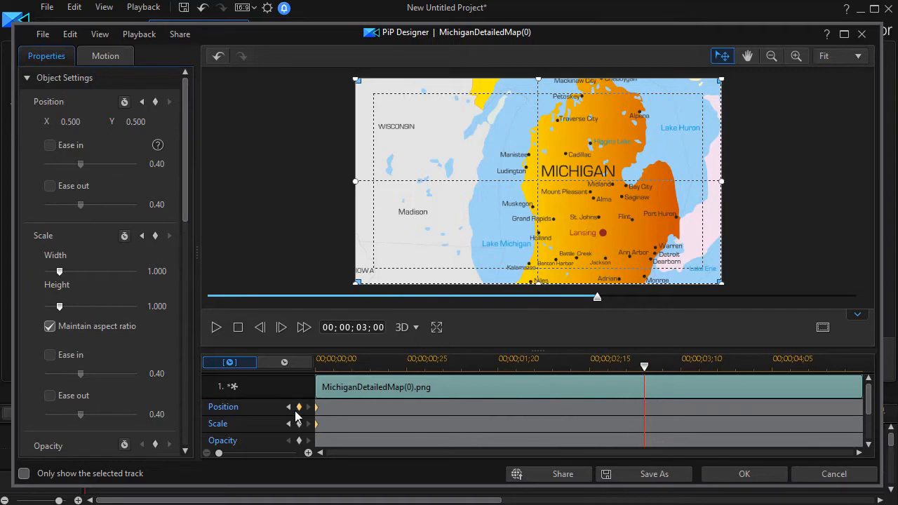
mouse_move(299, 407)
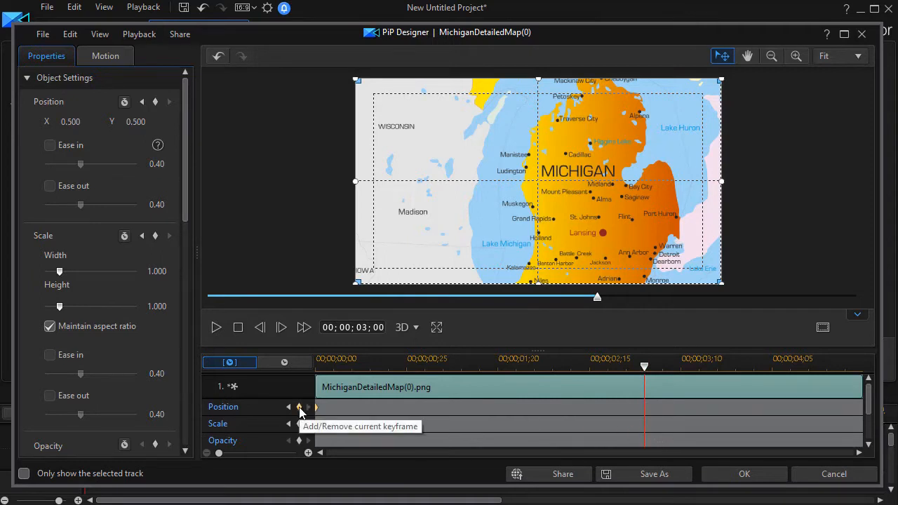
click(298, 406)
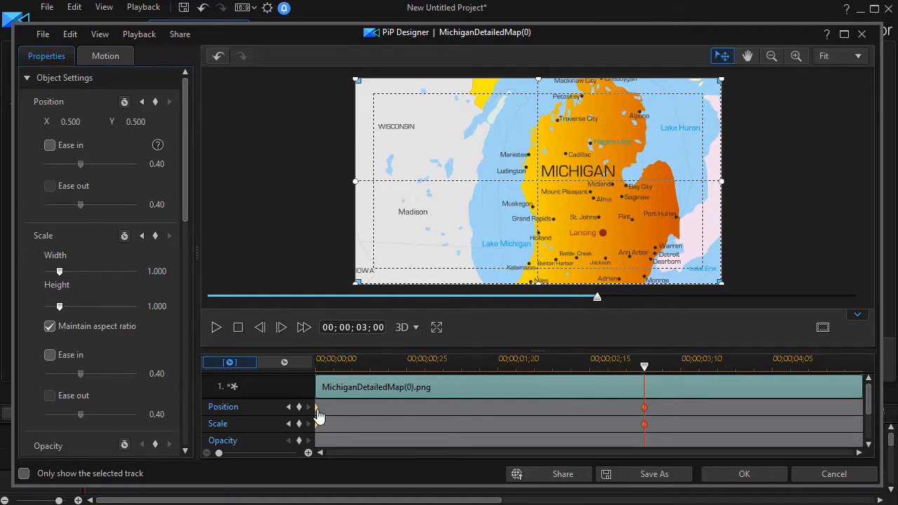
mouse_move(216, 301)
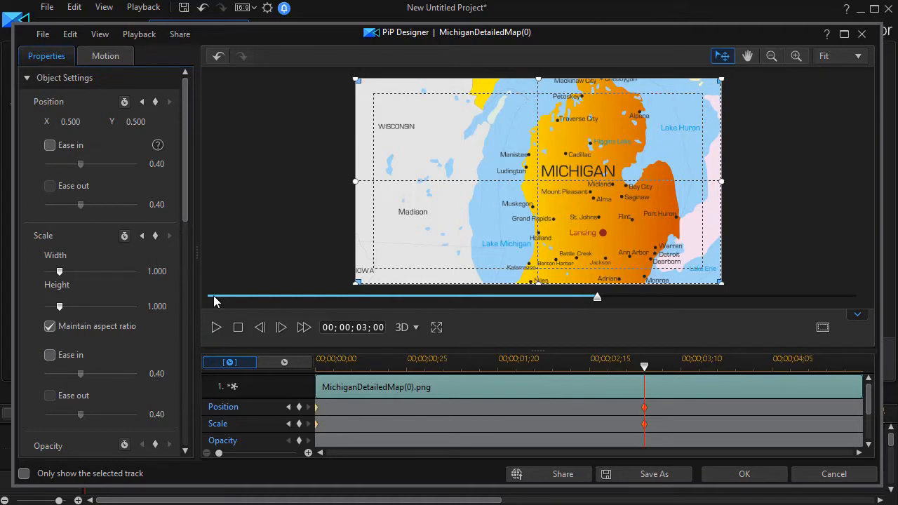
click(216, 327)
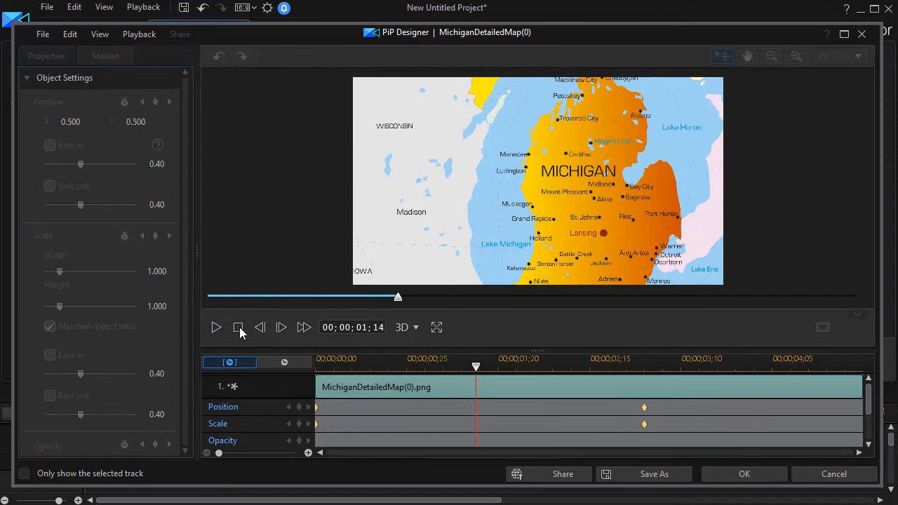
- Stop the preview and jump to the map's 00;00;03;00 keyframe
click(239, 326)
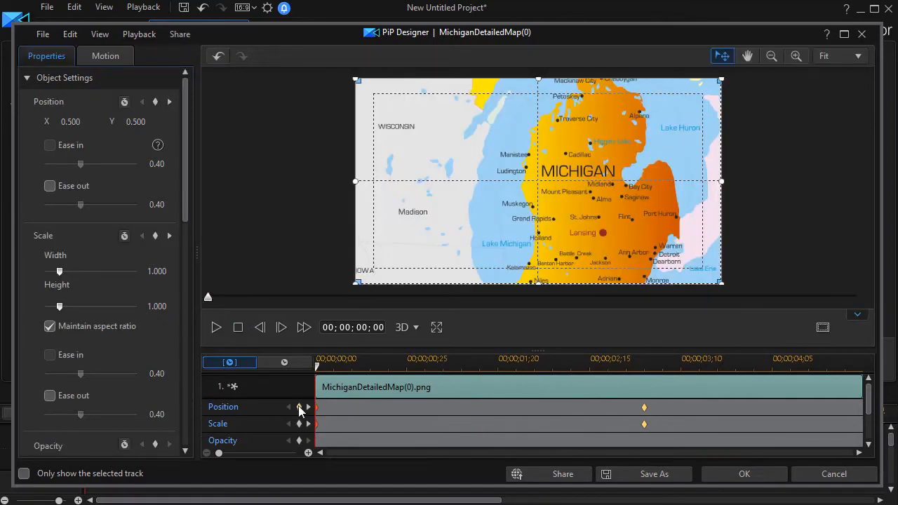
mouse_move(308, 407)
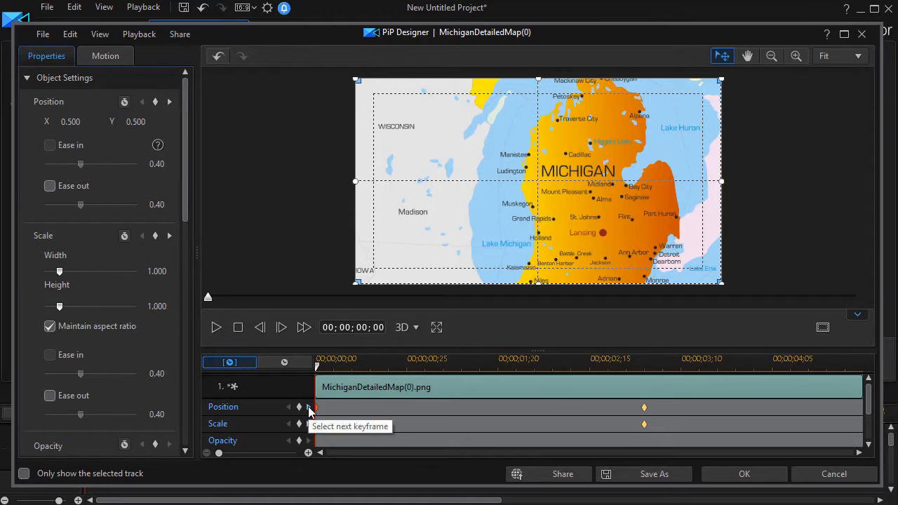
click(308, 406)
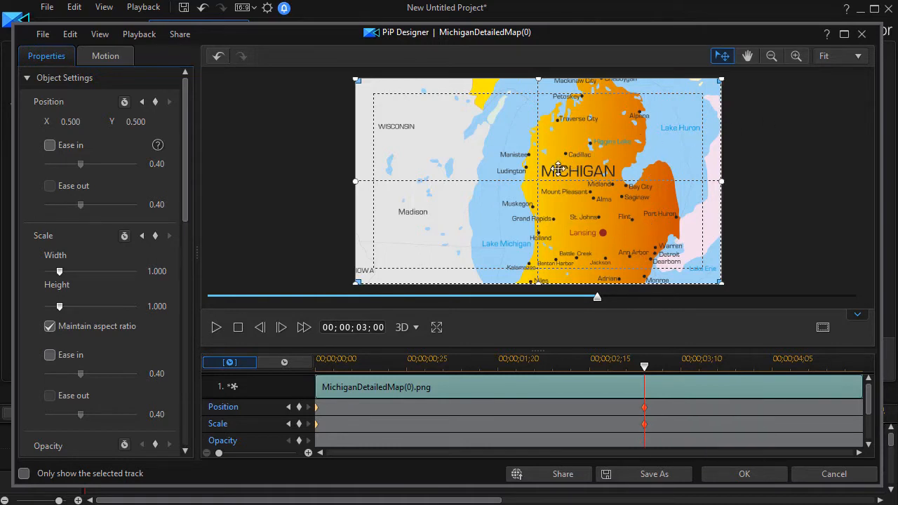
mouse_move(756, 92)
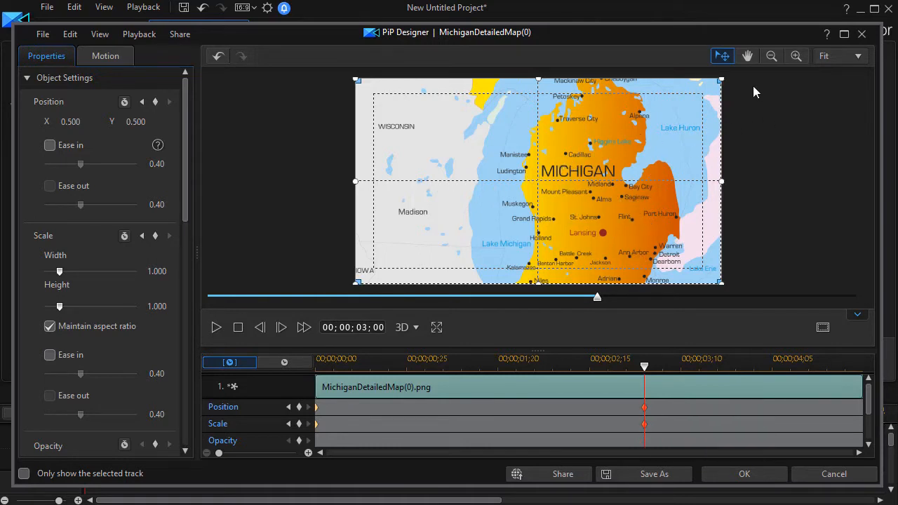
mouse_move(770, 56)
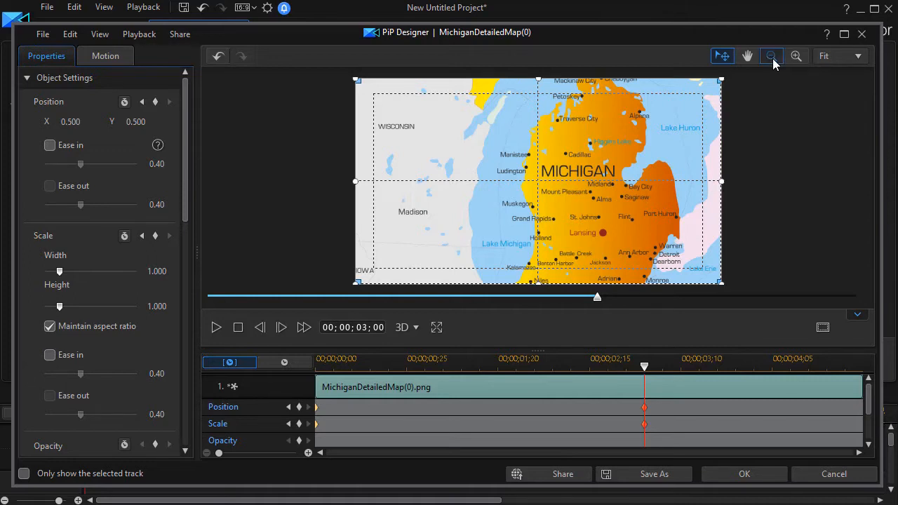
- Zoom the PiP Designer preview out twice to see beyond the frame
click(771, 56)
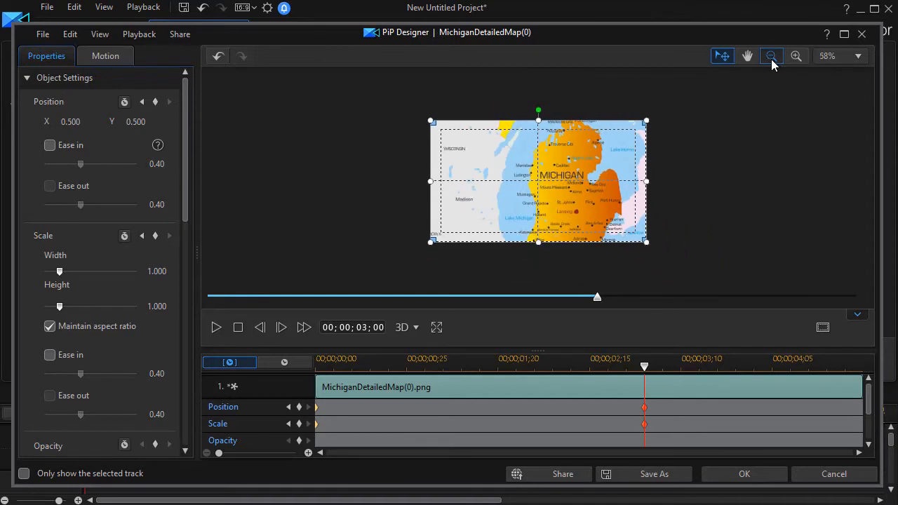
click(770, 55)
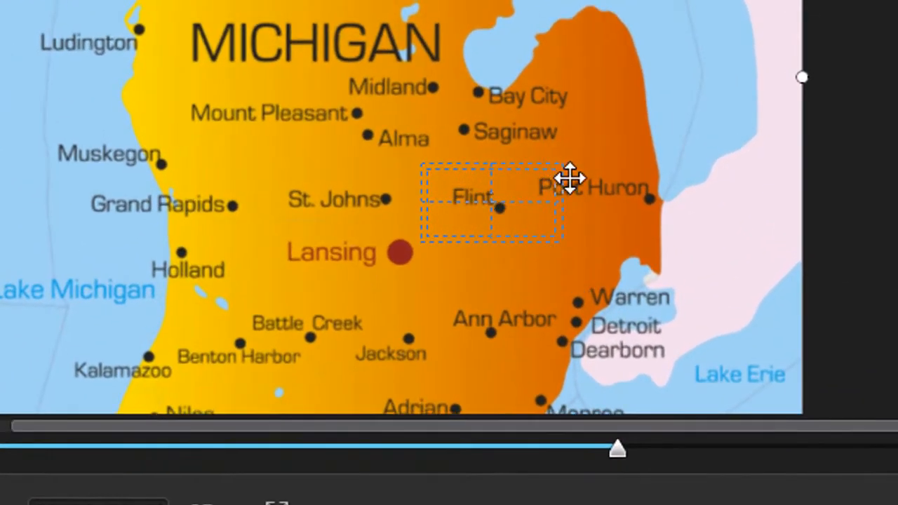
mouse_move(539, 272)
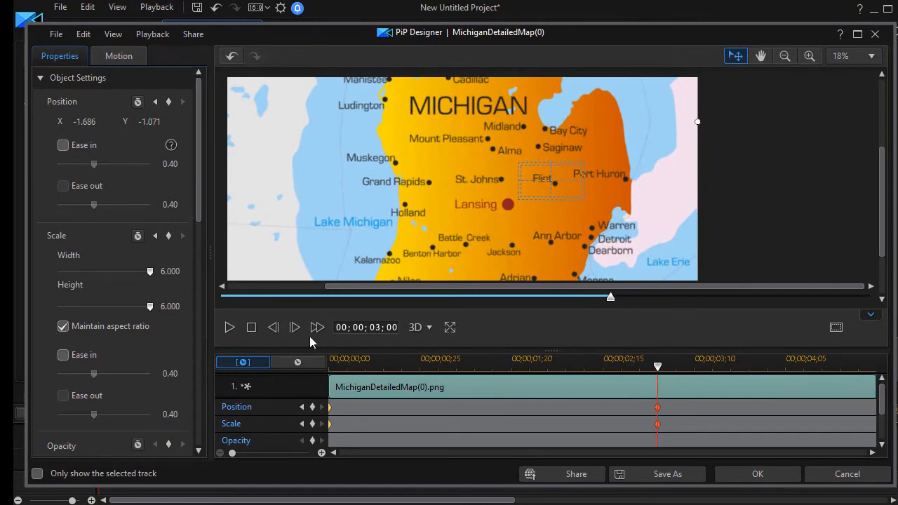
mouse_move(224, 300)
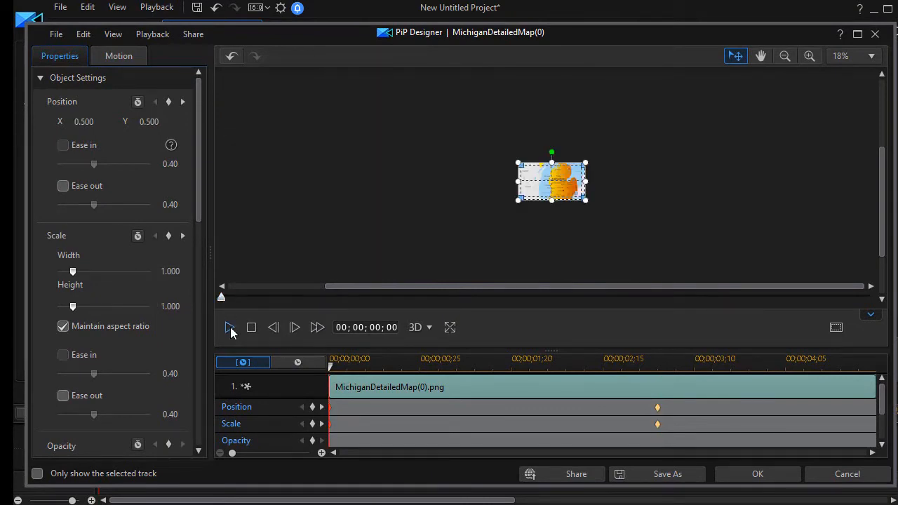
click(231, 327)
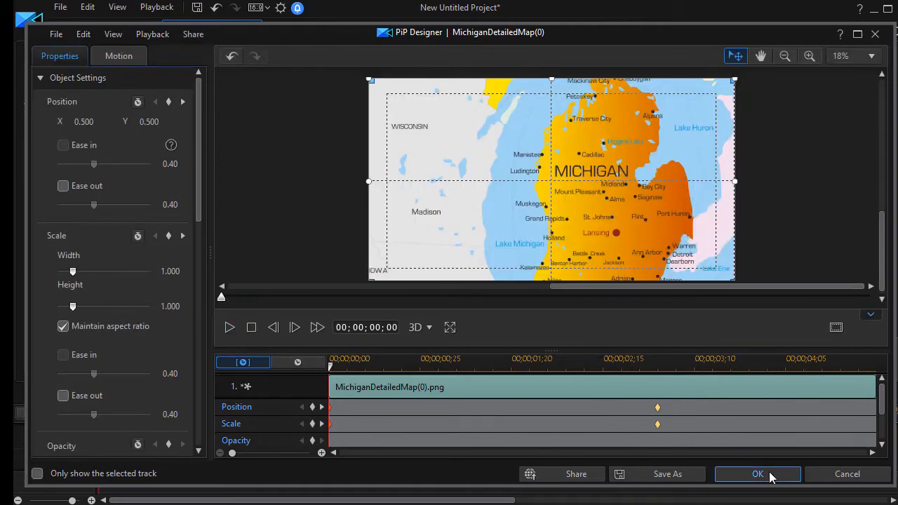
- Apply the map animation, close PiP Designer, and deselect the map clip
click(757, 473)
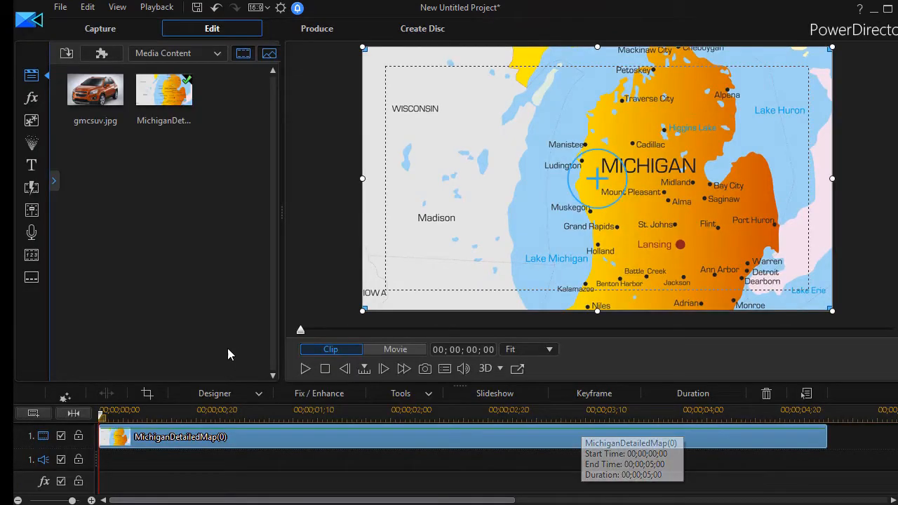
mouse_move(372, 184)
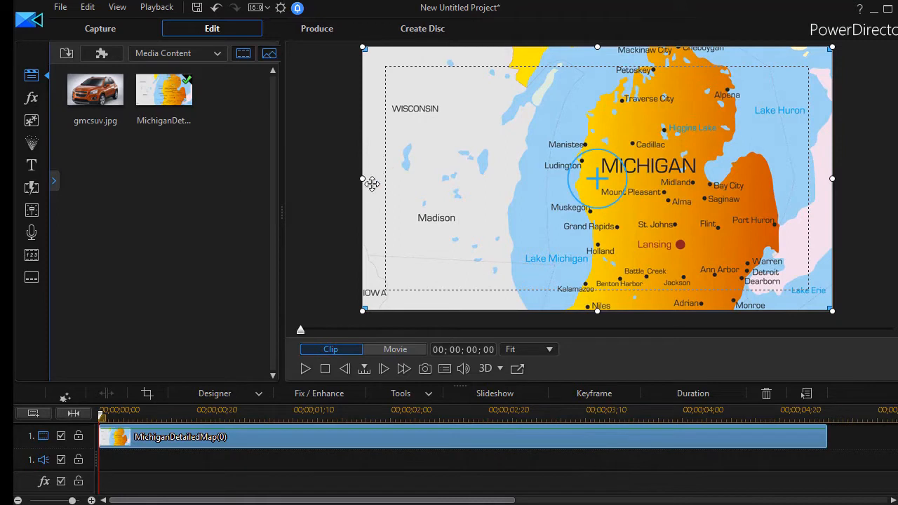
mouse_move(170, 223)
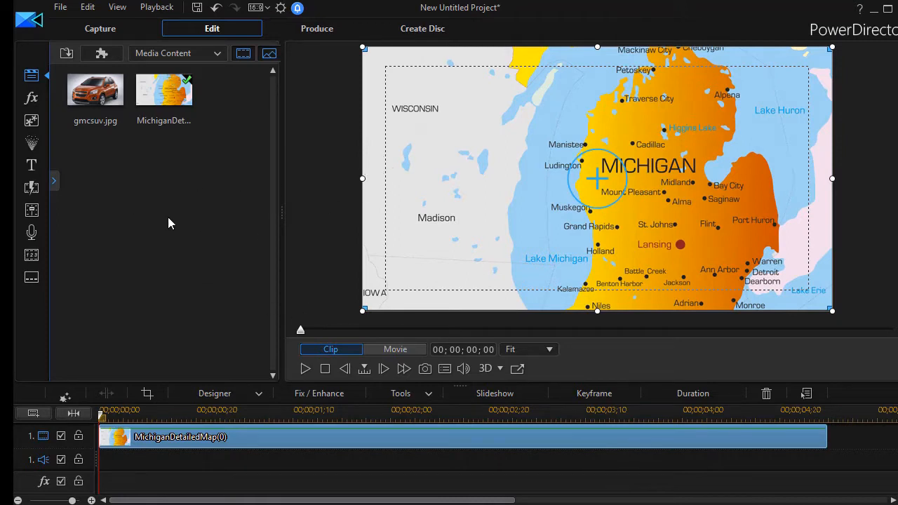
mouse_move(207, 165)
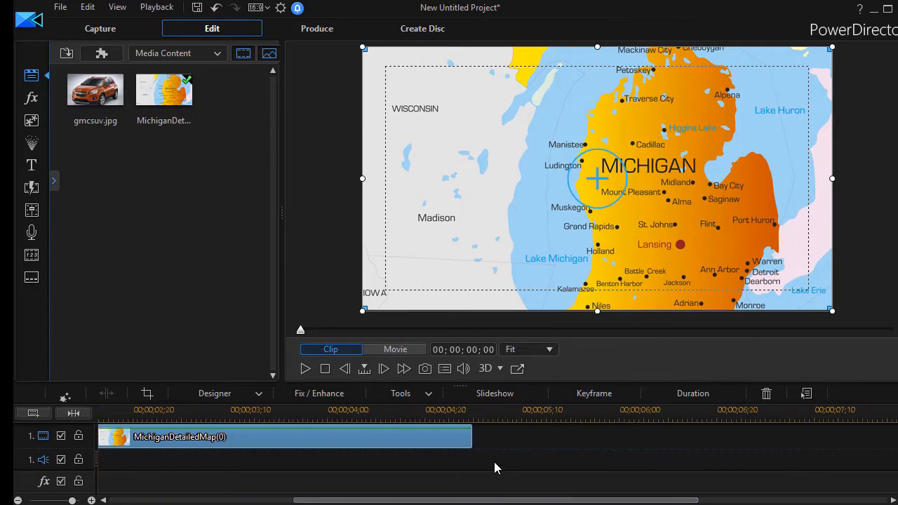
mouse_move(475, 436)
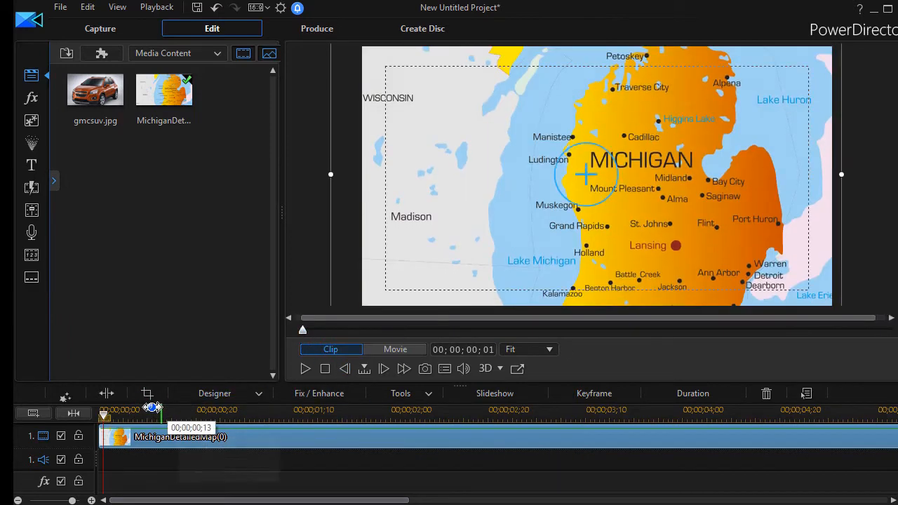
click(395, 348)
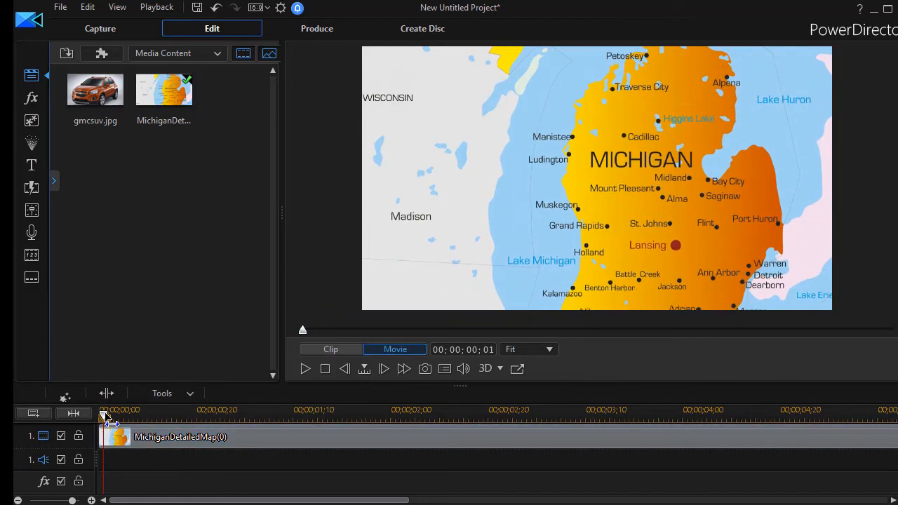
click(330, 348)
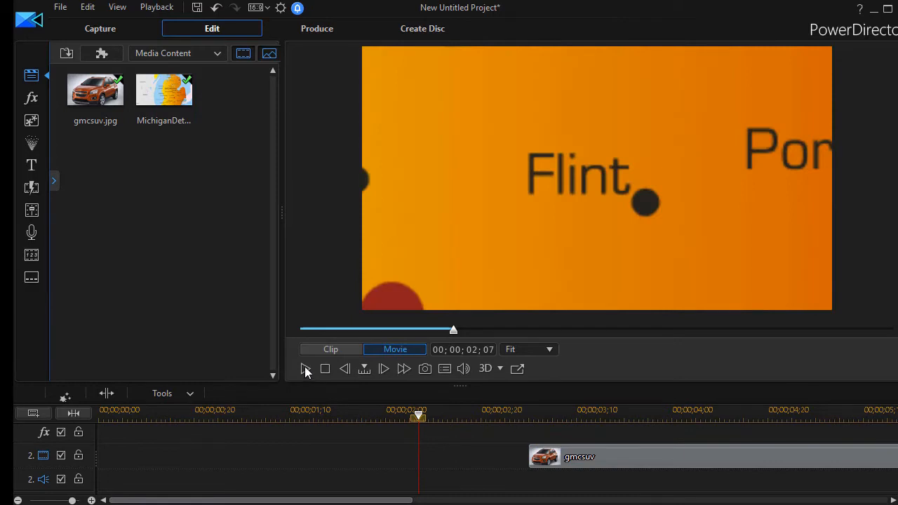
- Play the movie, scrub to about 3 seconds, and preview the selected gmcsuv clip in Clip mode
click(305, 368)
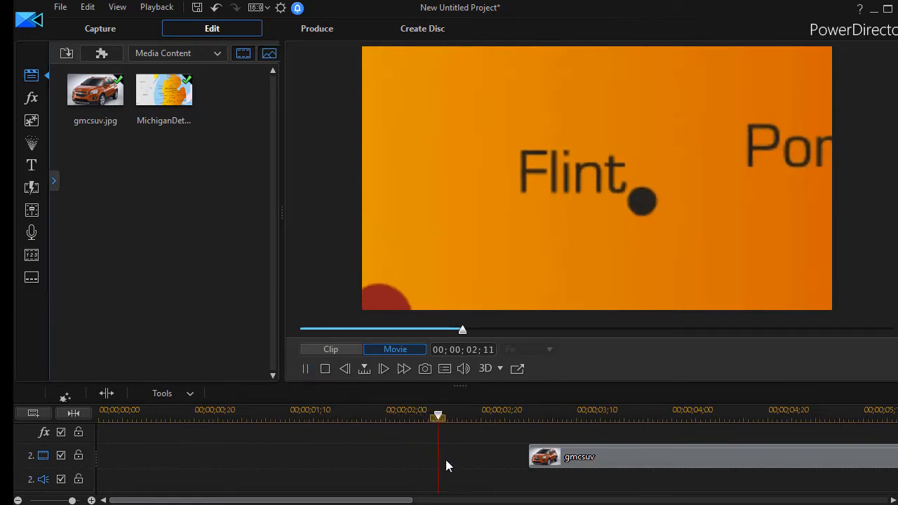
drag(438, 415, 466, 416)
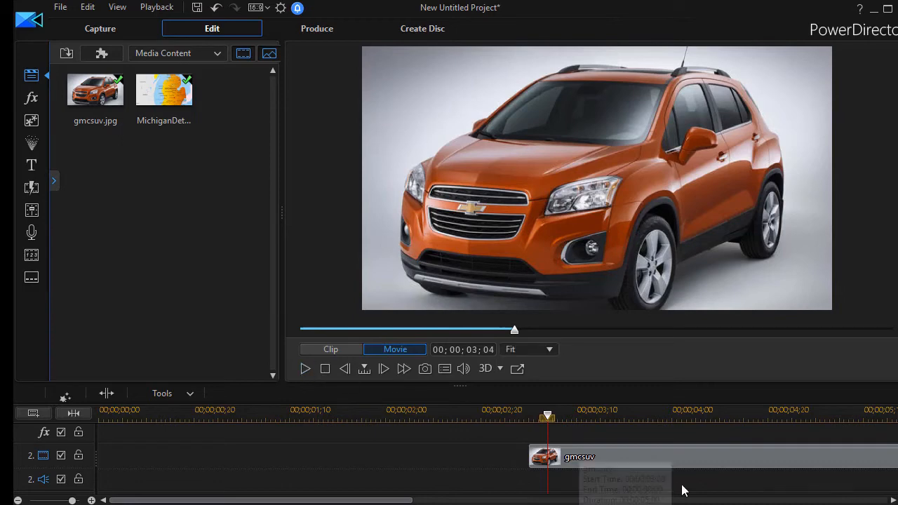
mouse_move(564, 465)
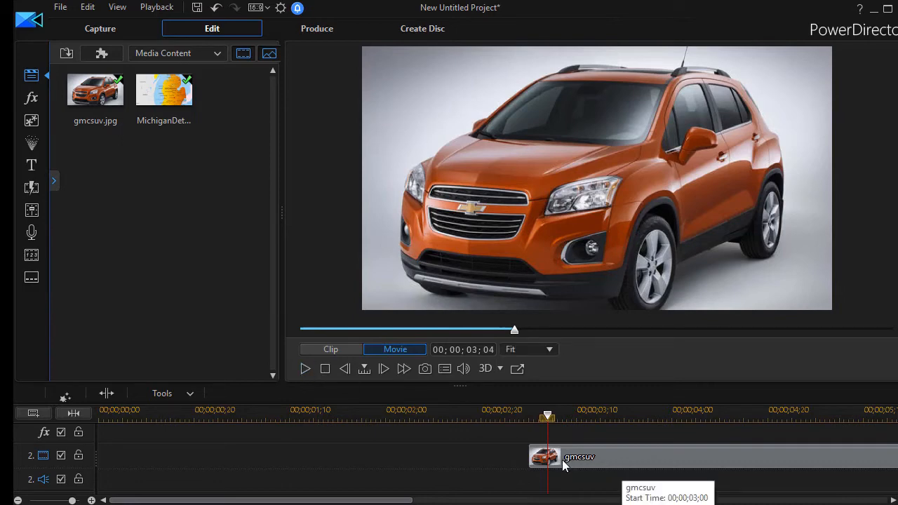
mouse_move(572, 462)
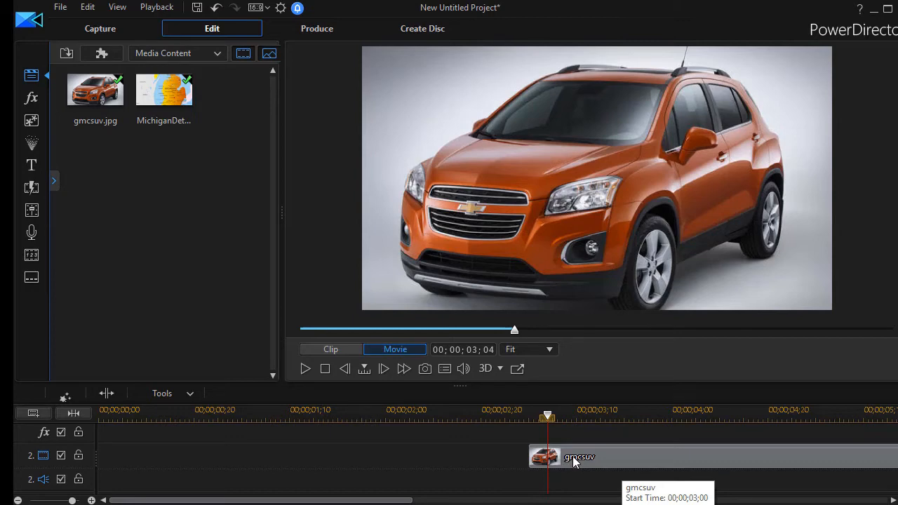
click(575, 456)
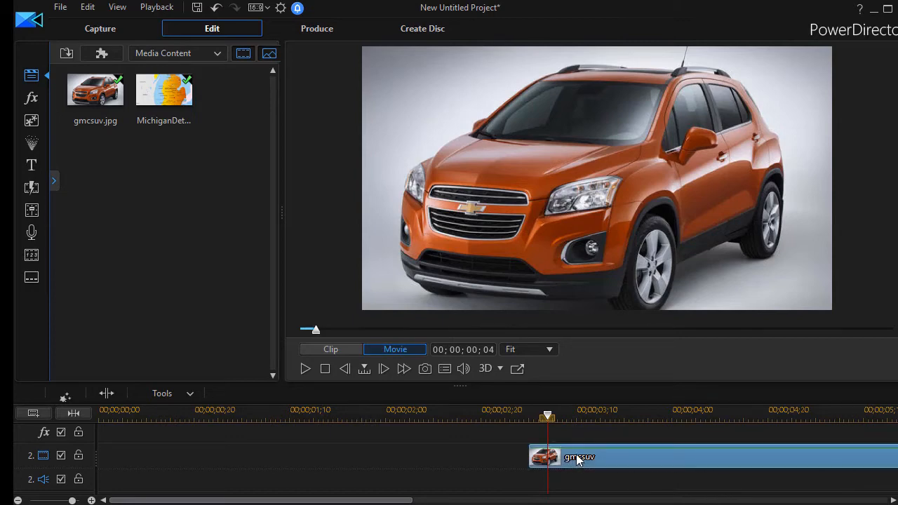
click(330, 349)
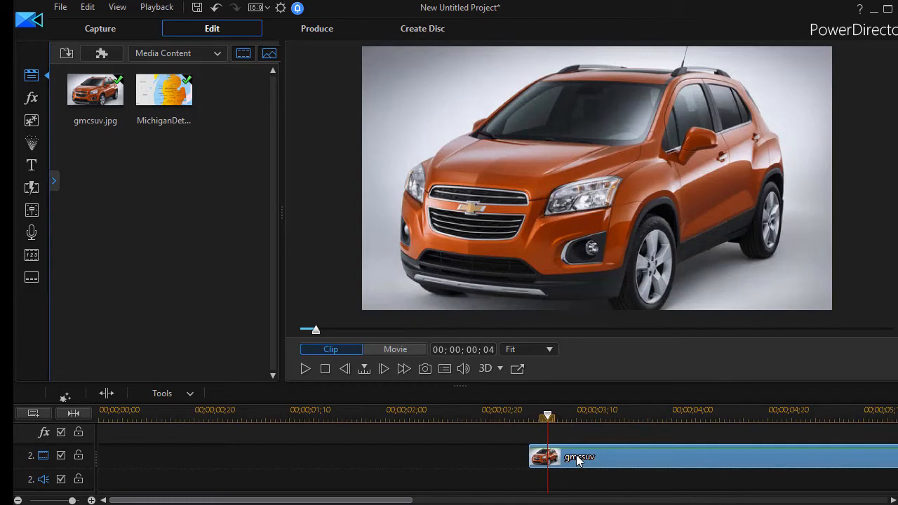
- Open the car clip in PiP Designer and add keyframes at the start and at 2;00
click(575, 456)
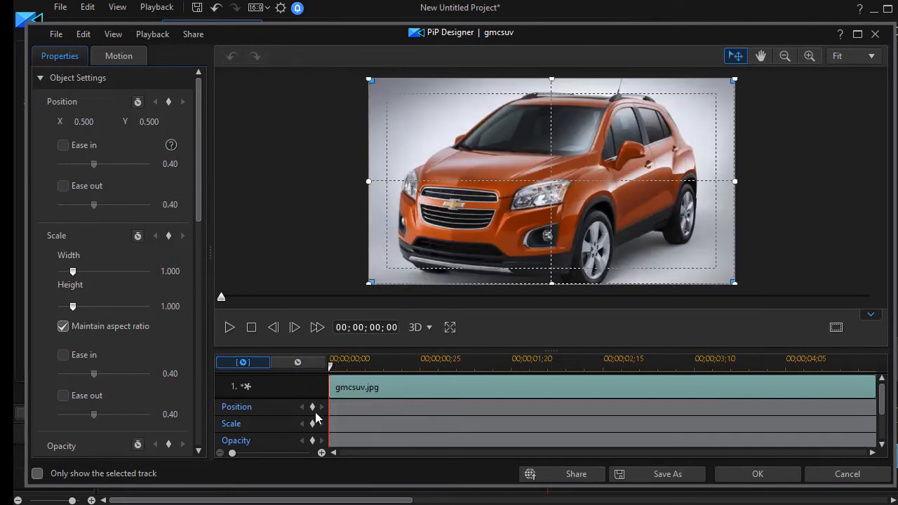
click(312, 407)
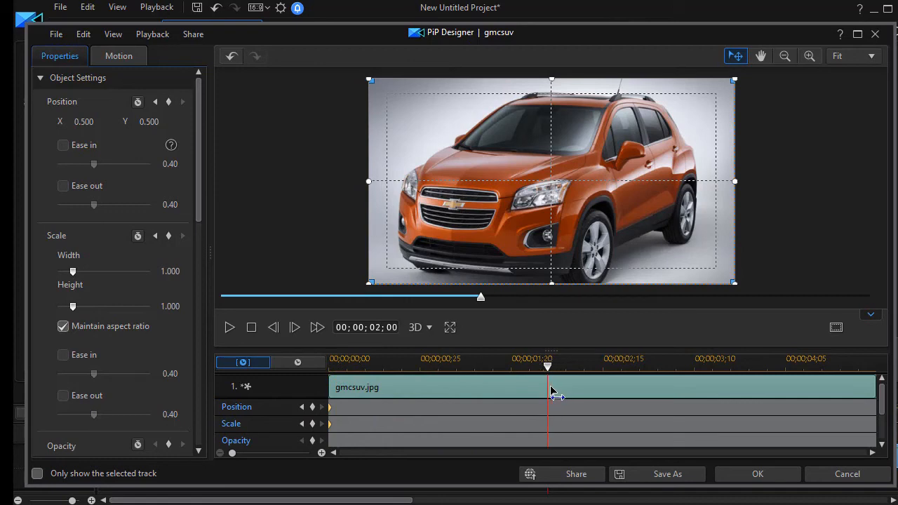
mouse_move(392, 428)
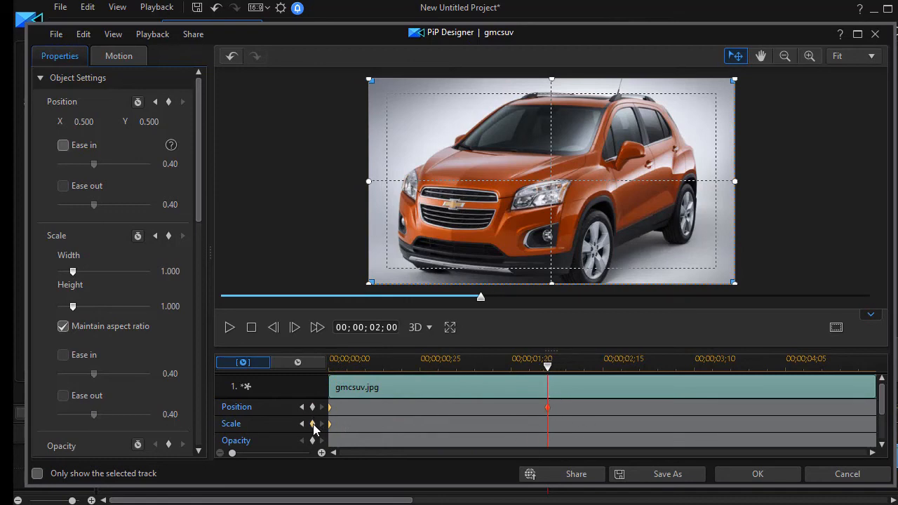
click(312, 422)
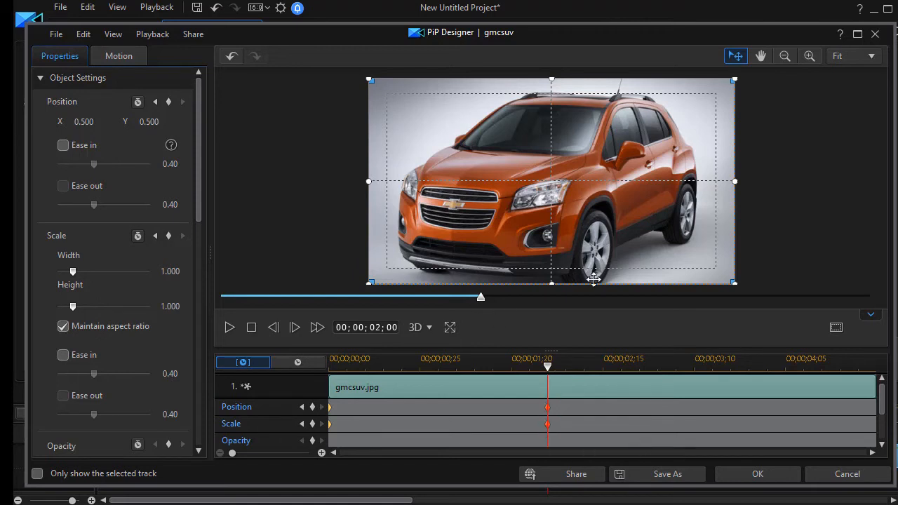
mouse_move(734, 287)
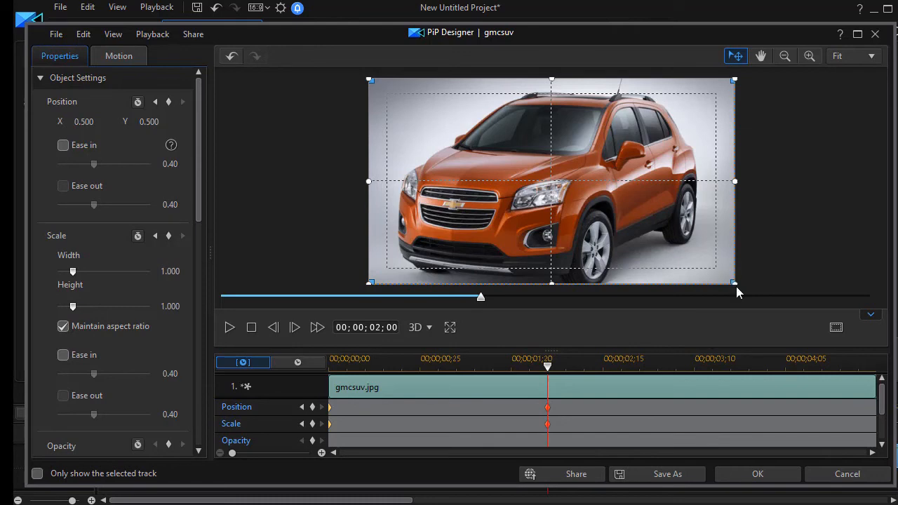
- At 2;00, shrink the car image to scale 0.772 and recenter it over the map
drag(734, 282, 702, 265)
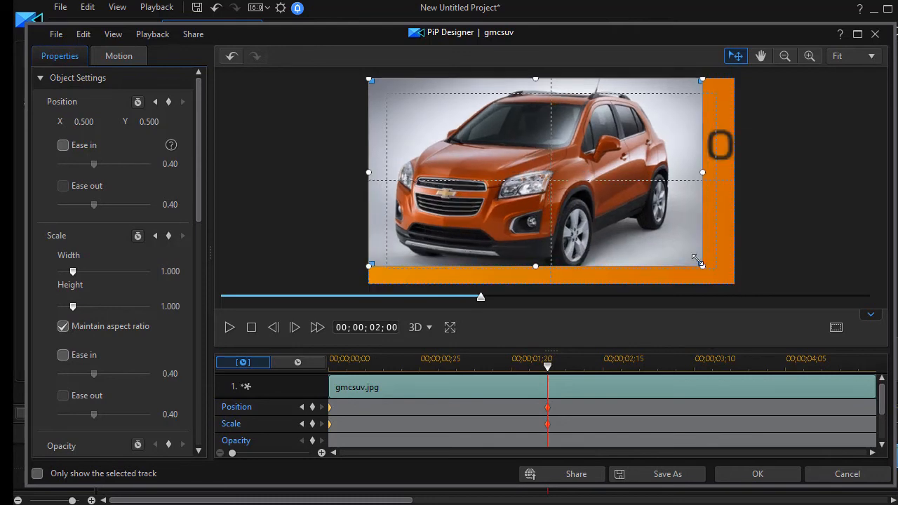
drag(699, 259, 687, 256)
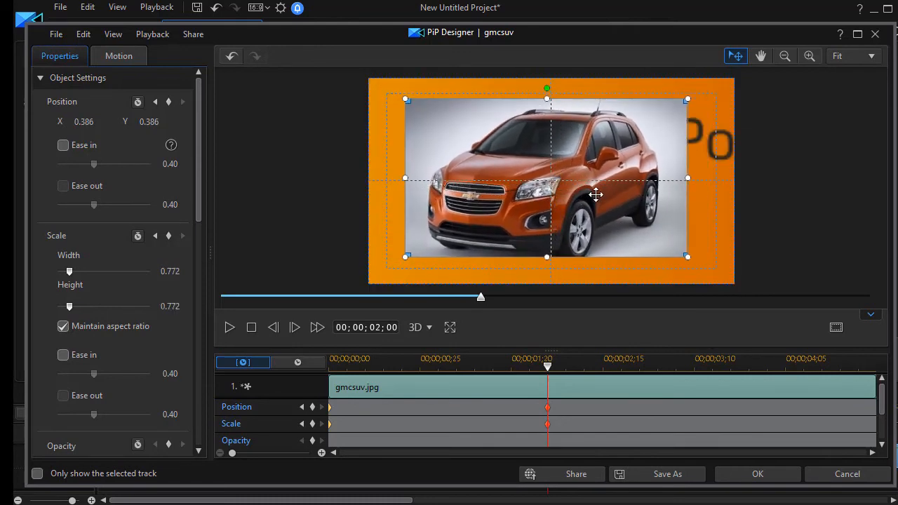
drag(595, 194, 598, 215)
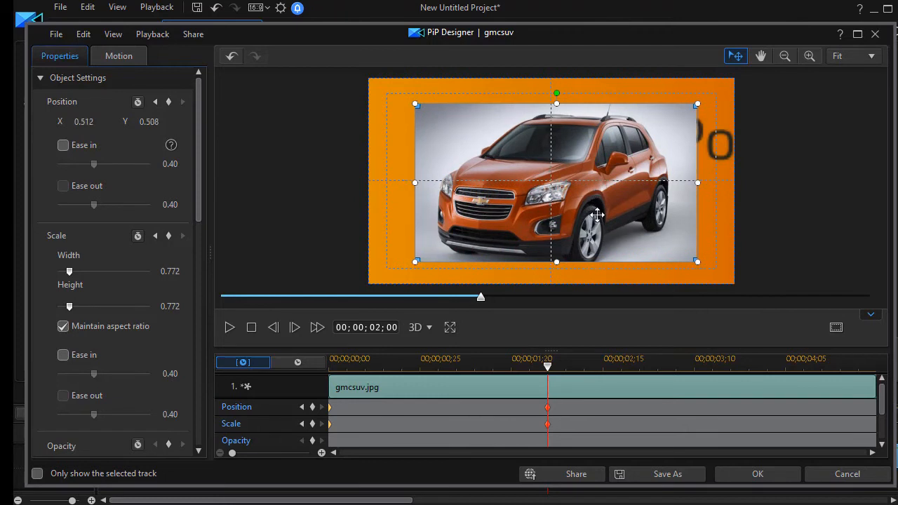
mouse_move(679, 254)
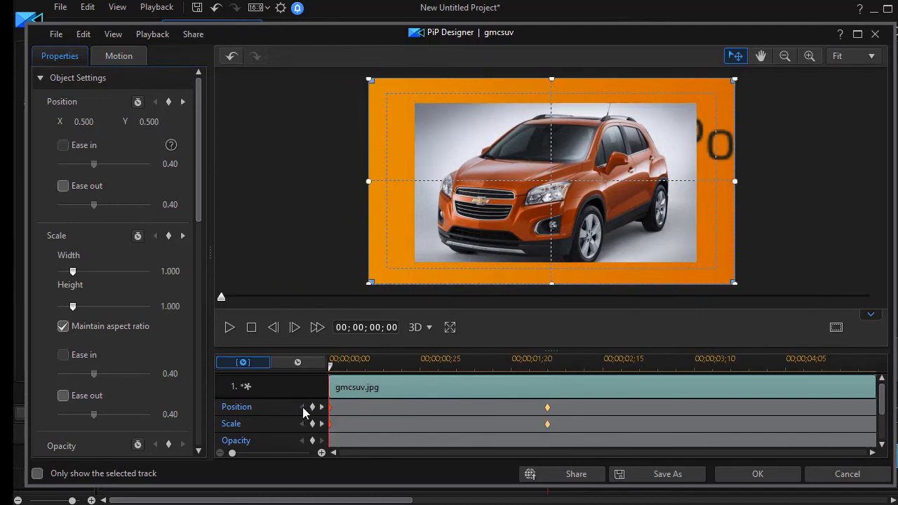
mouse_move(357, 379)
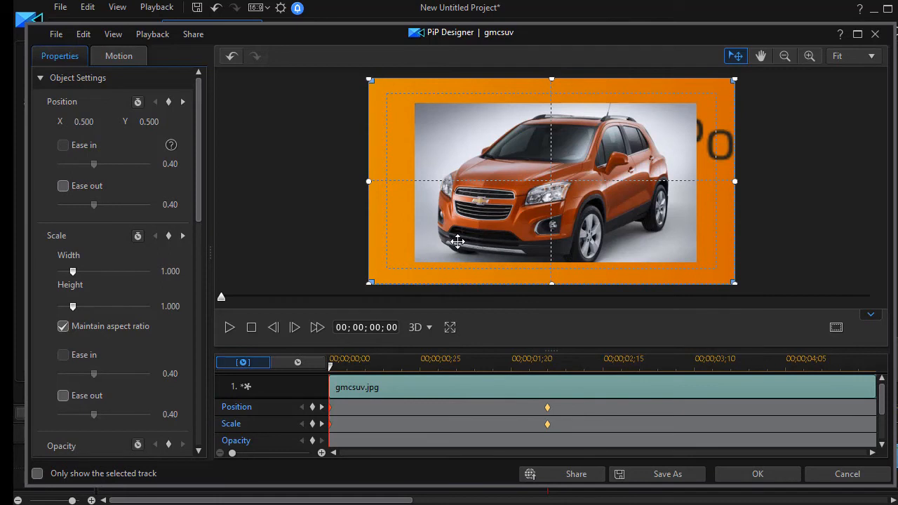
mouse_move(677, 267)
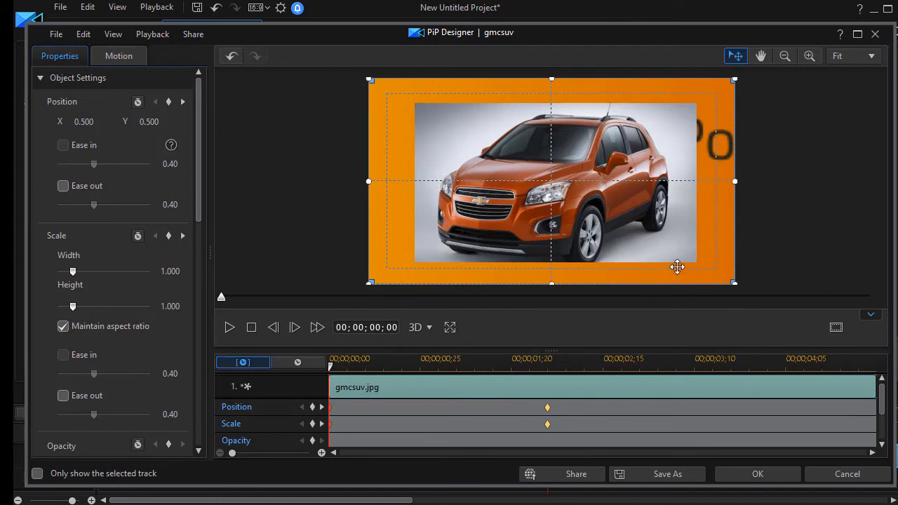
mouse_move(724, 261)
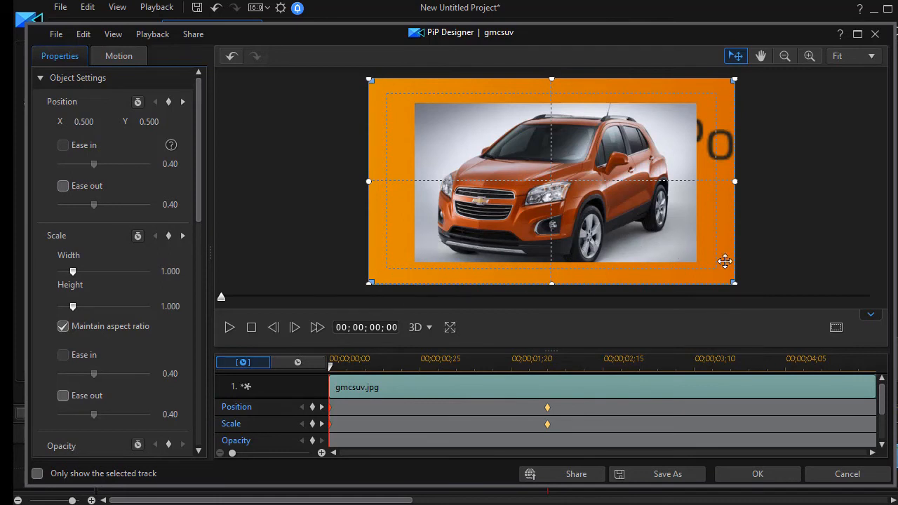
mouse_move(731, 280)
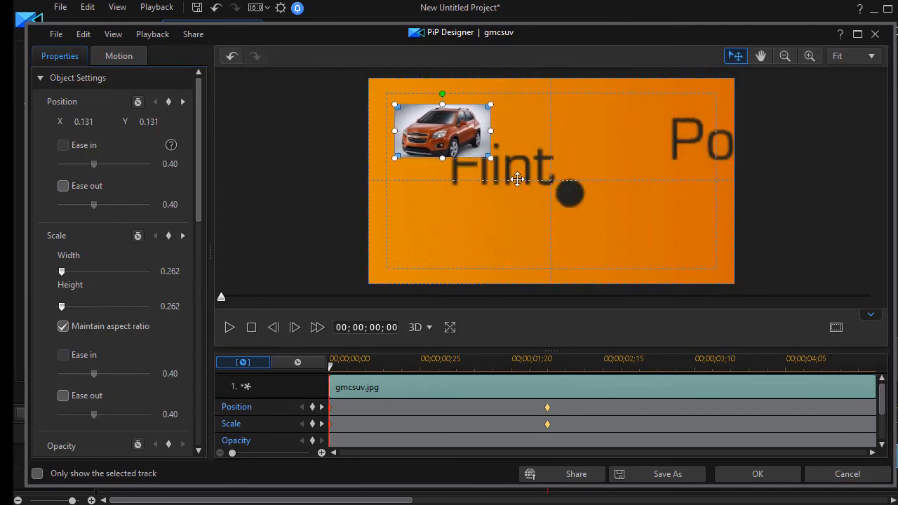
- Shrink the car image to scale 0.054 and place it on the Flint dot
drag(442, 129, 556, 182)
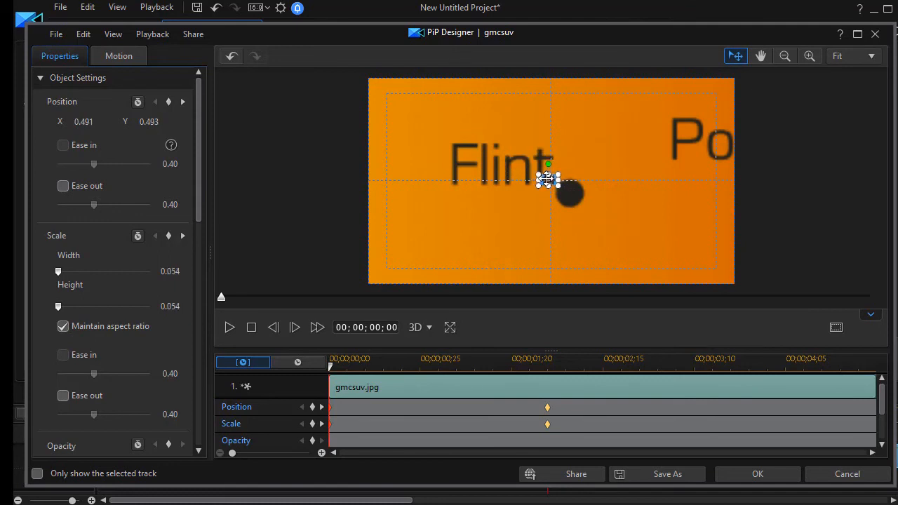
drag(547, 181, 554, 183)
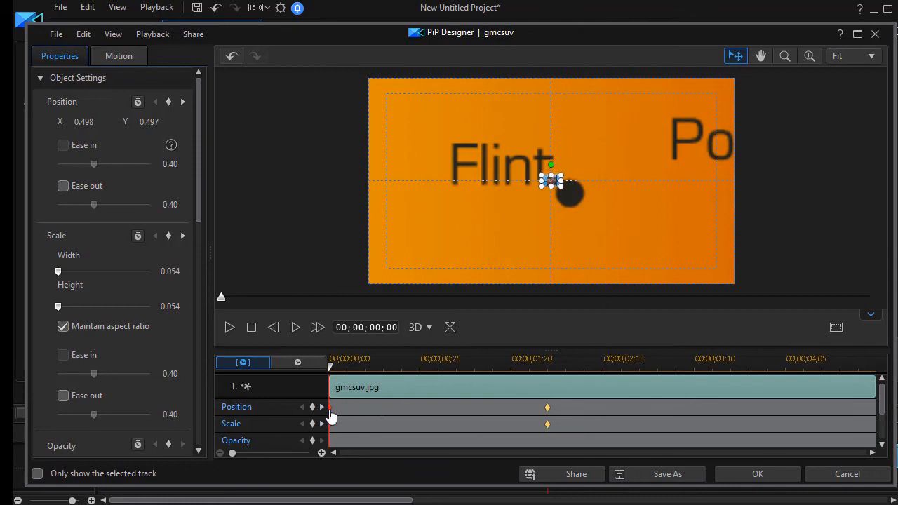
mouse_move(546, 408)
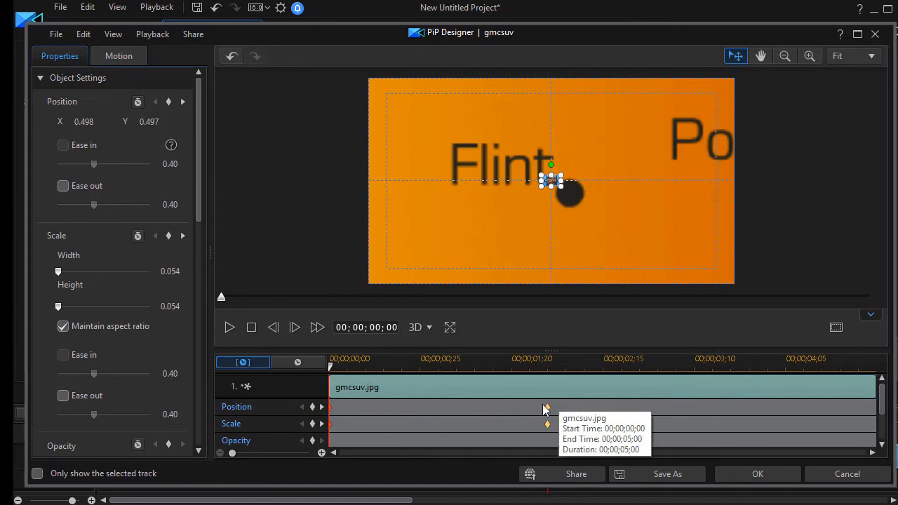
mouse_move(770, 498)
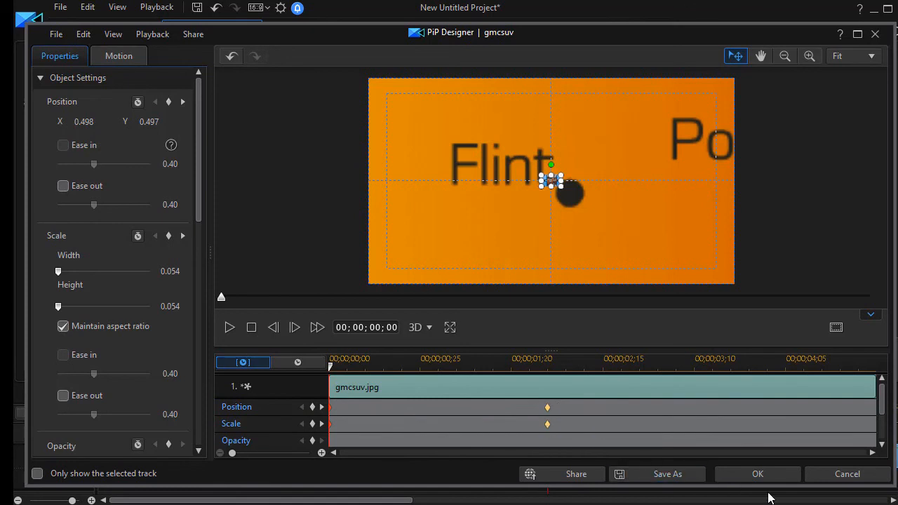
- Apply the SUV keyframes with OK and click in the main preview window
click(758, 473)
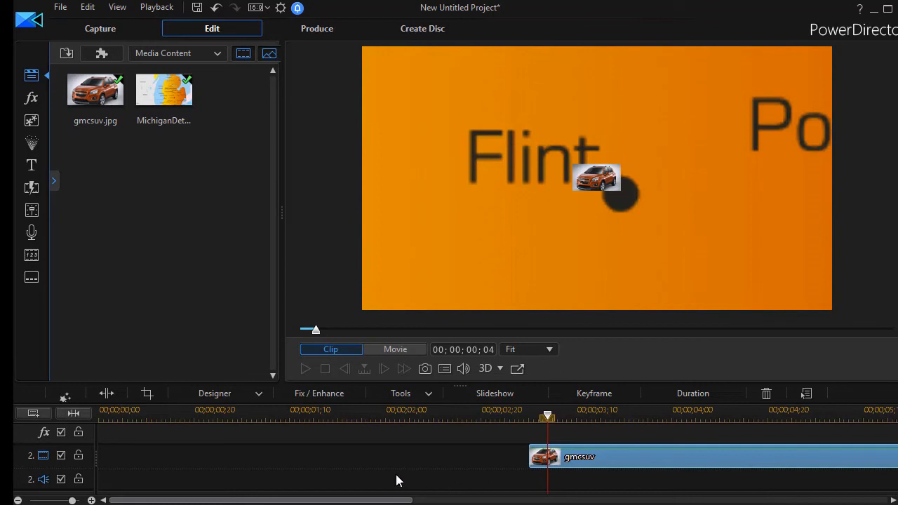
mouse_move(519, 421)
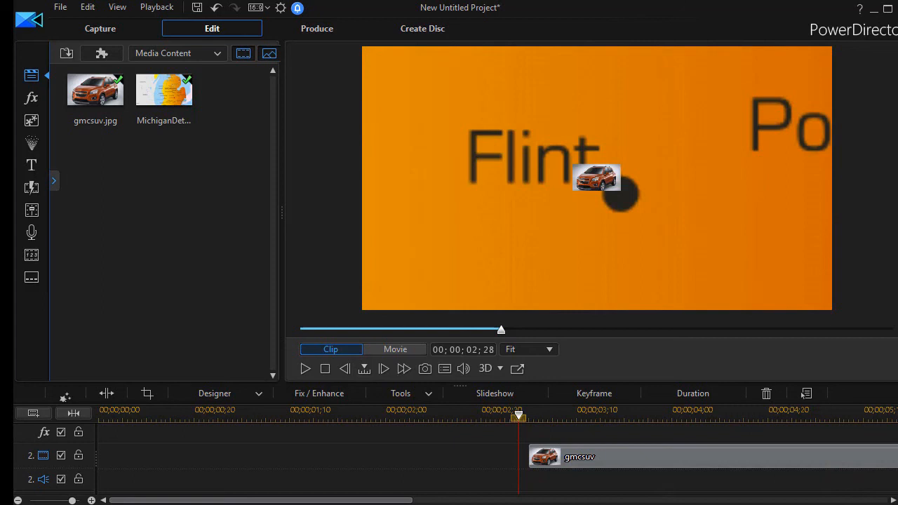
click(596, 177)
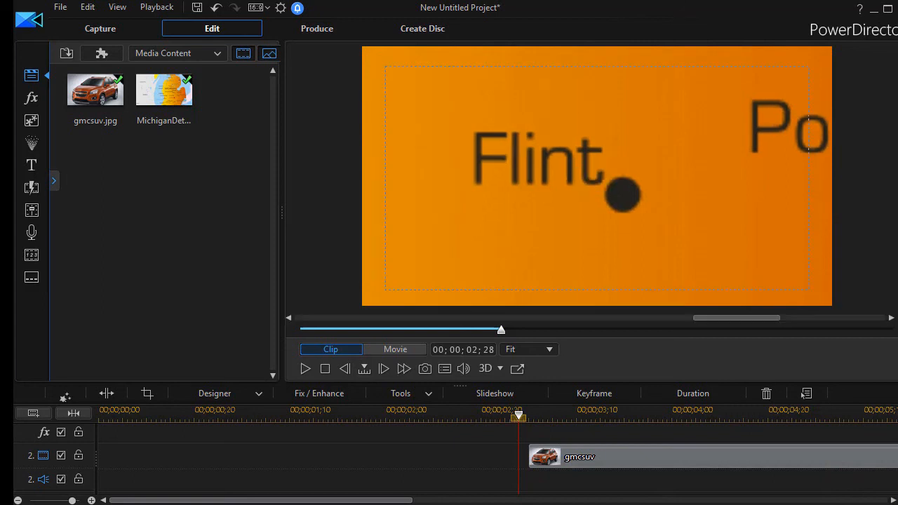